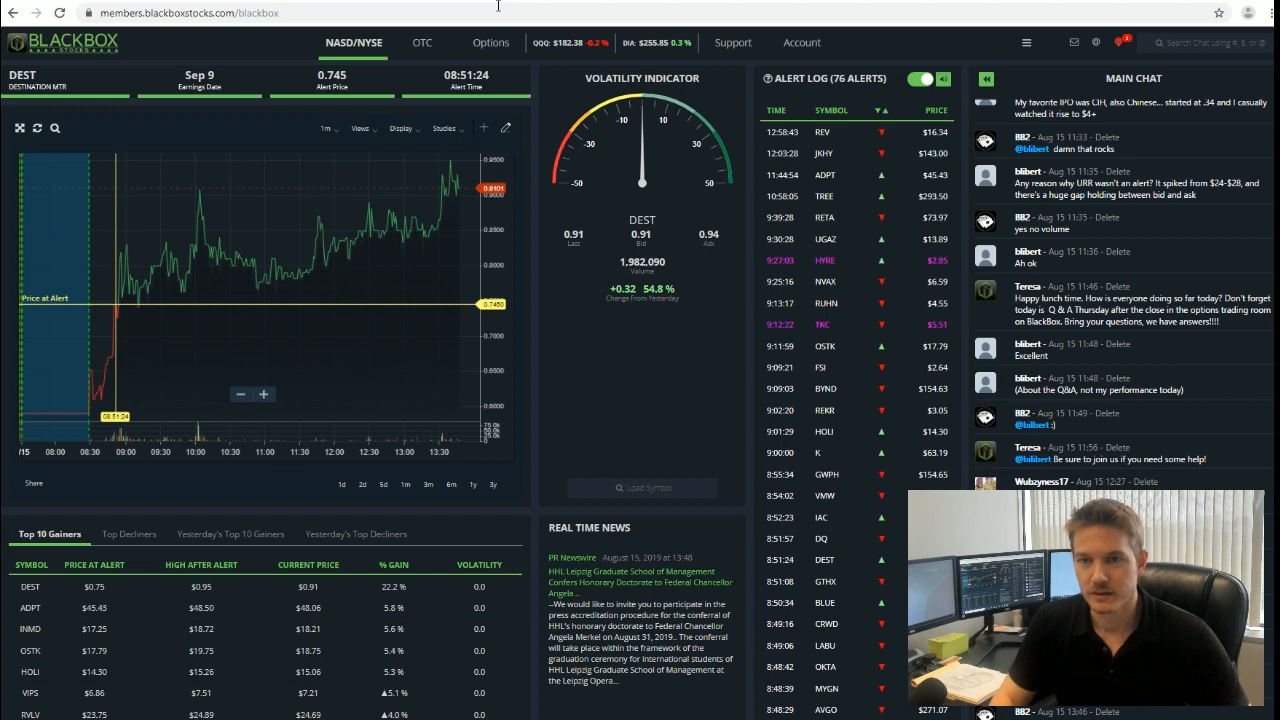
Open the Options page and load the All Options alert list with Top Calls
click(490, 42)
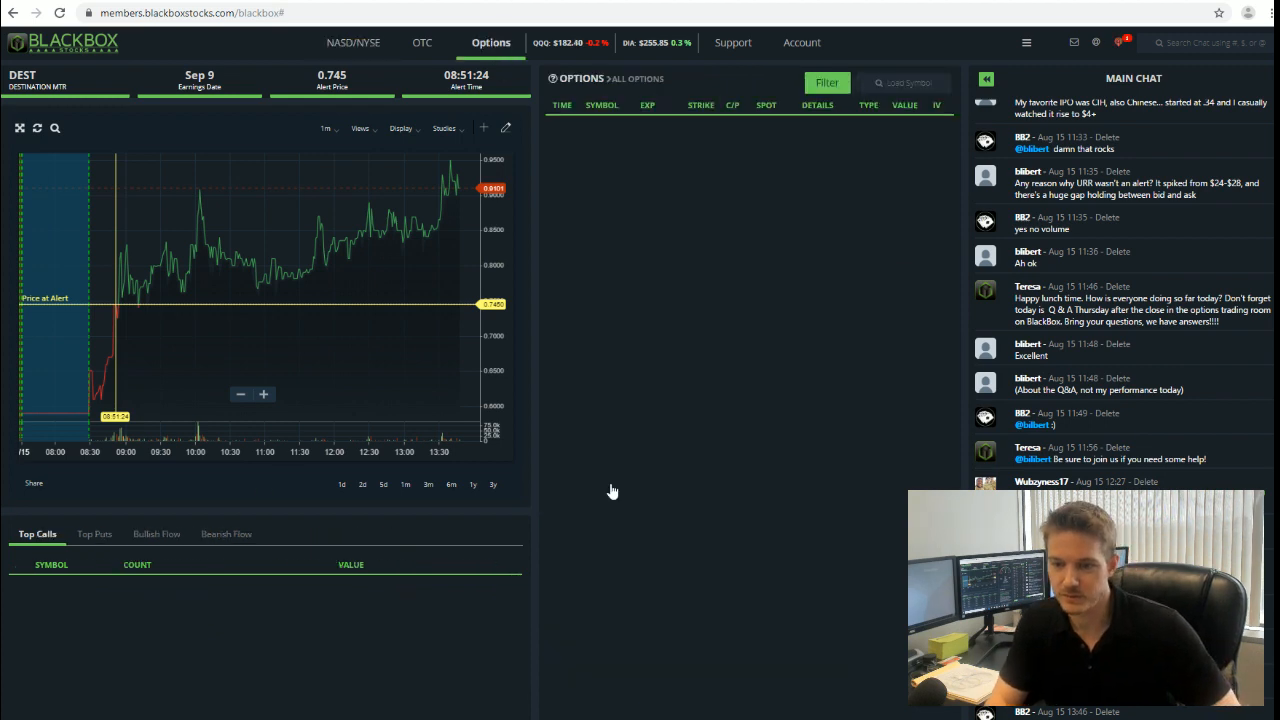
click(826, 82)
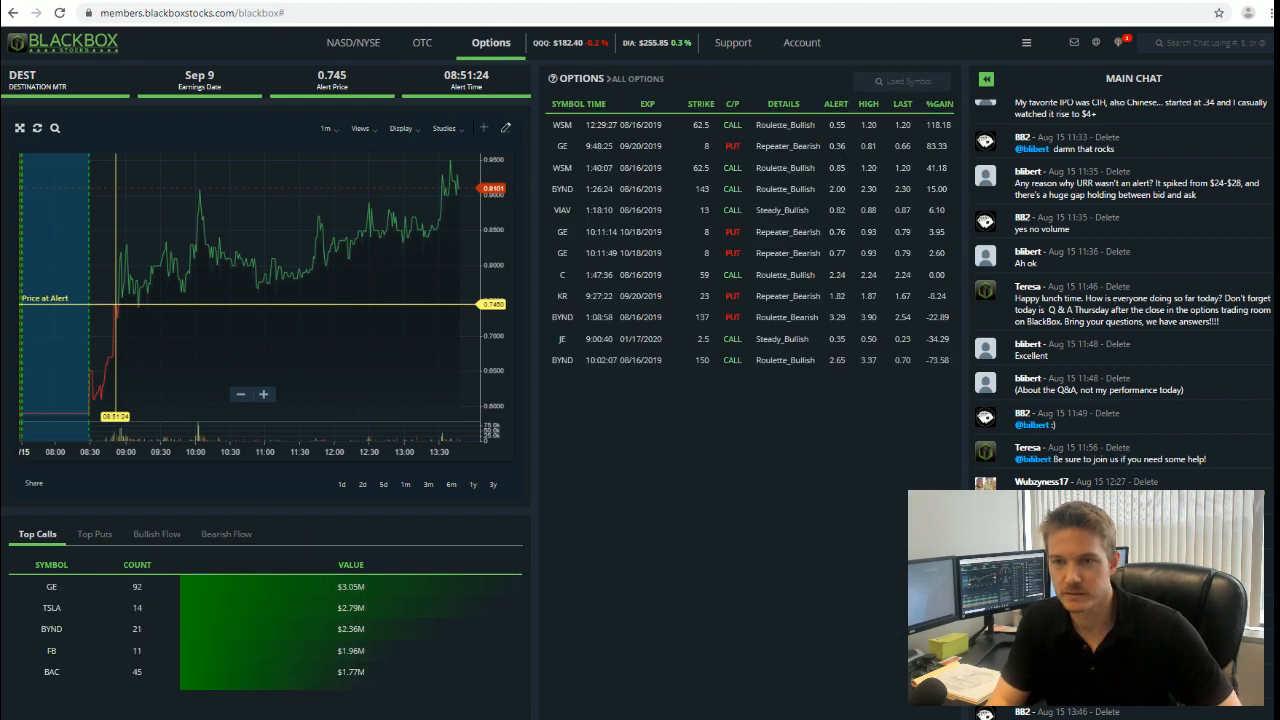
mouse_move(943, 165)
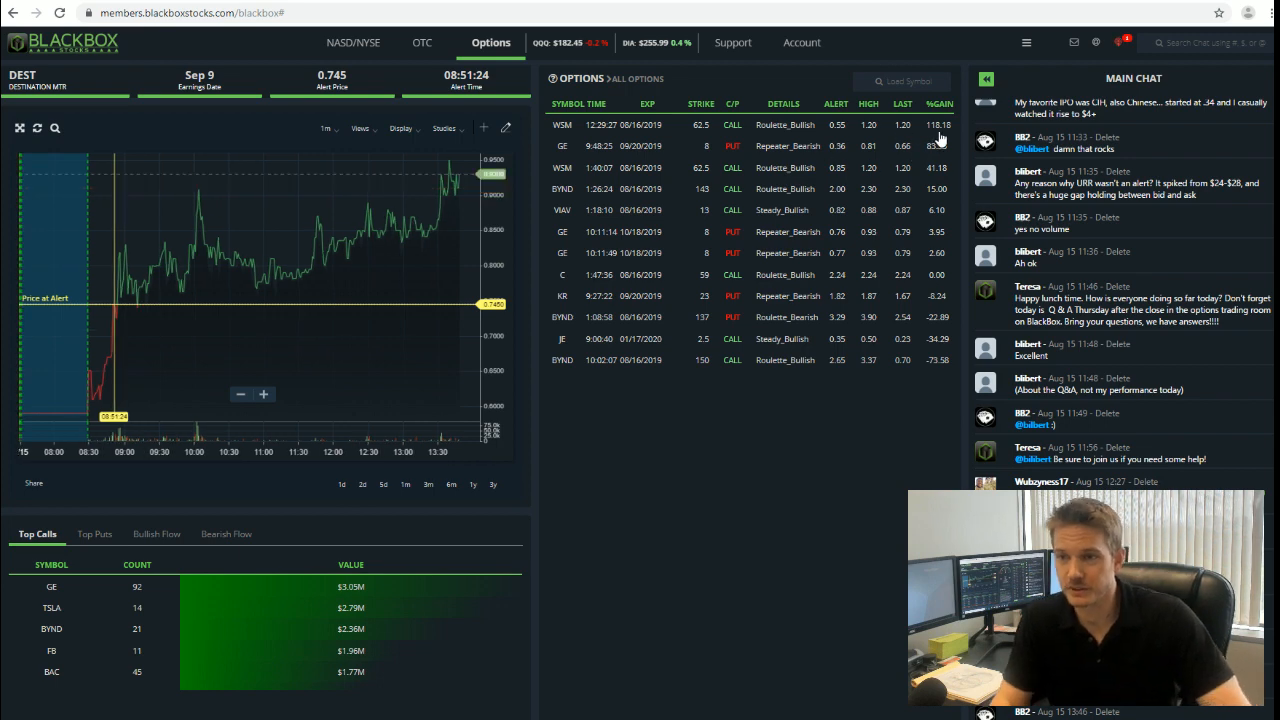
mouse_move(910, 165)
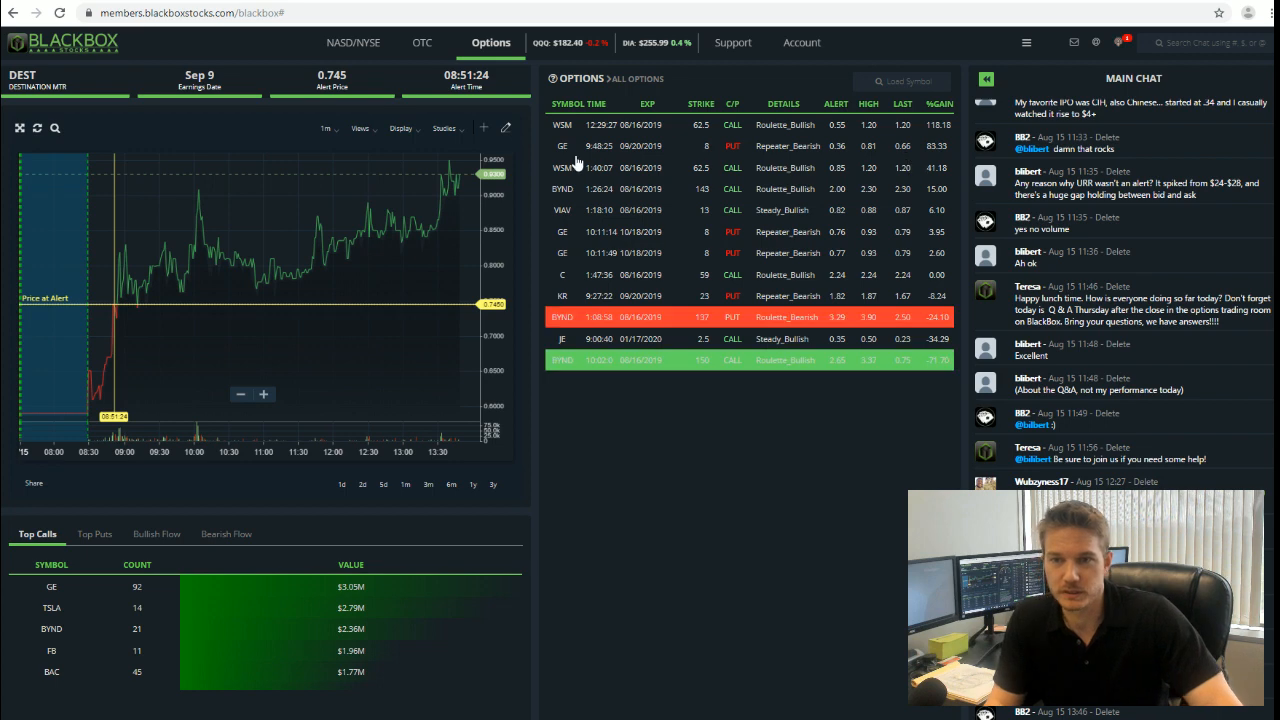
Filter the options alerts to GE's three puts and chart GE intraday
click(563, 146)
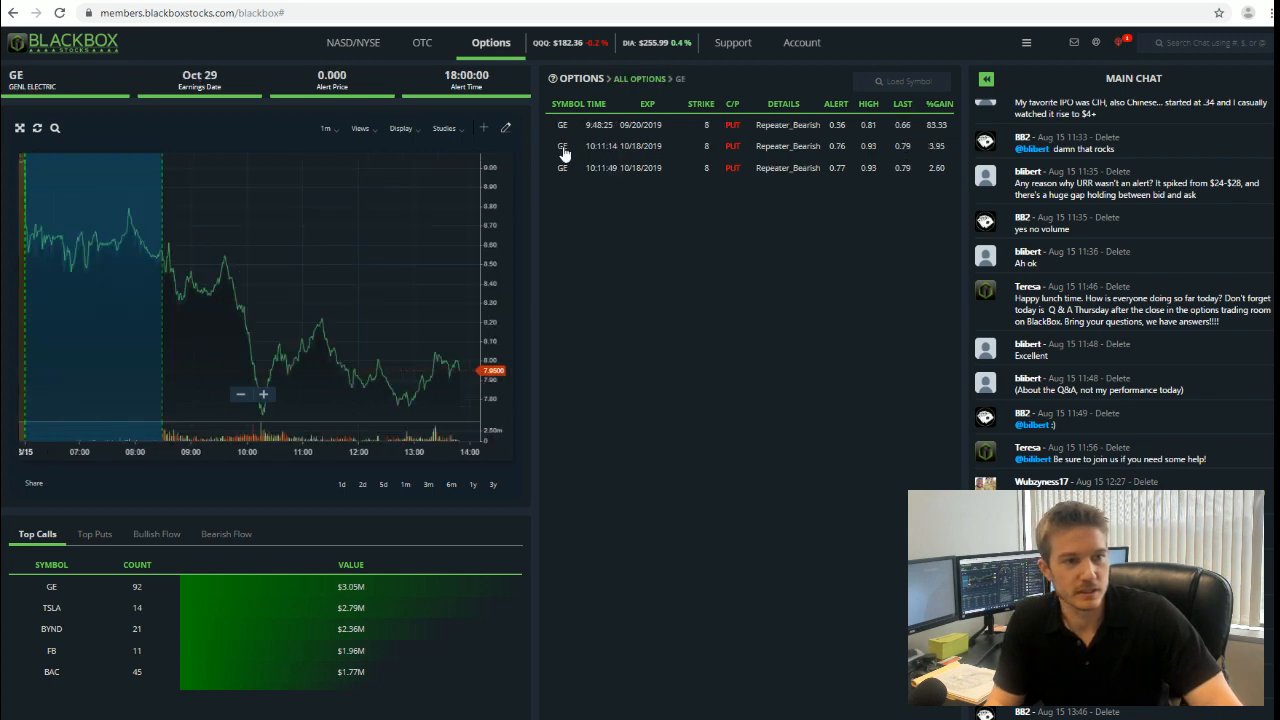
mouse_move(562, 190)
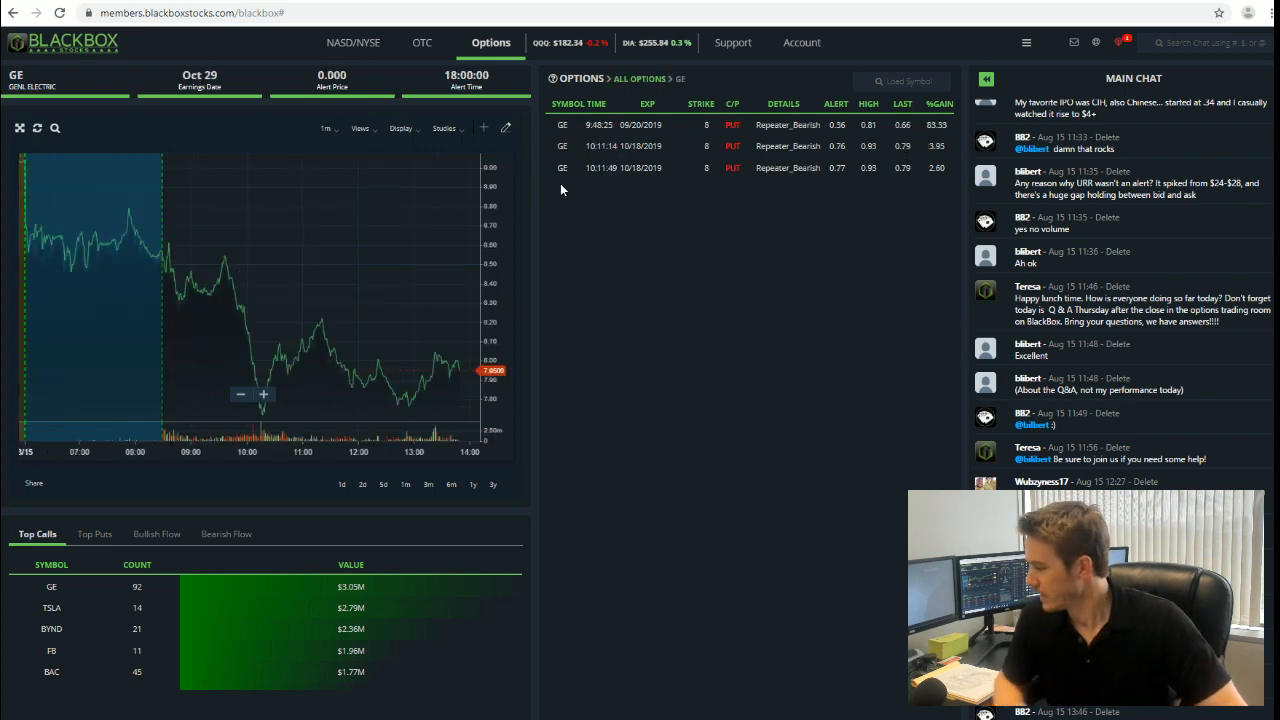
mouse_move(285, 287)
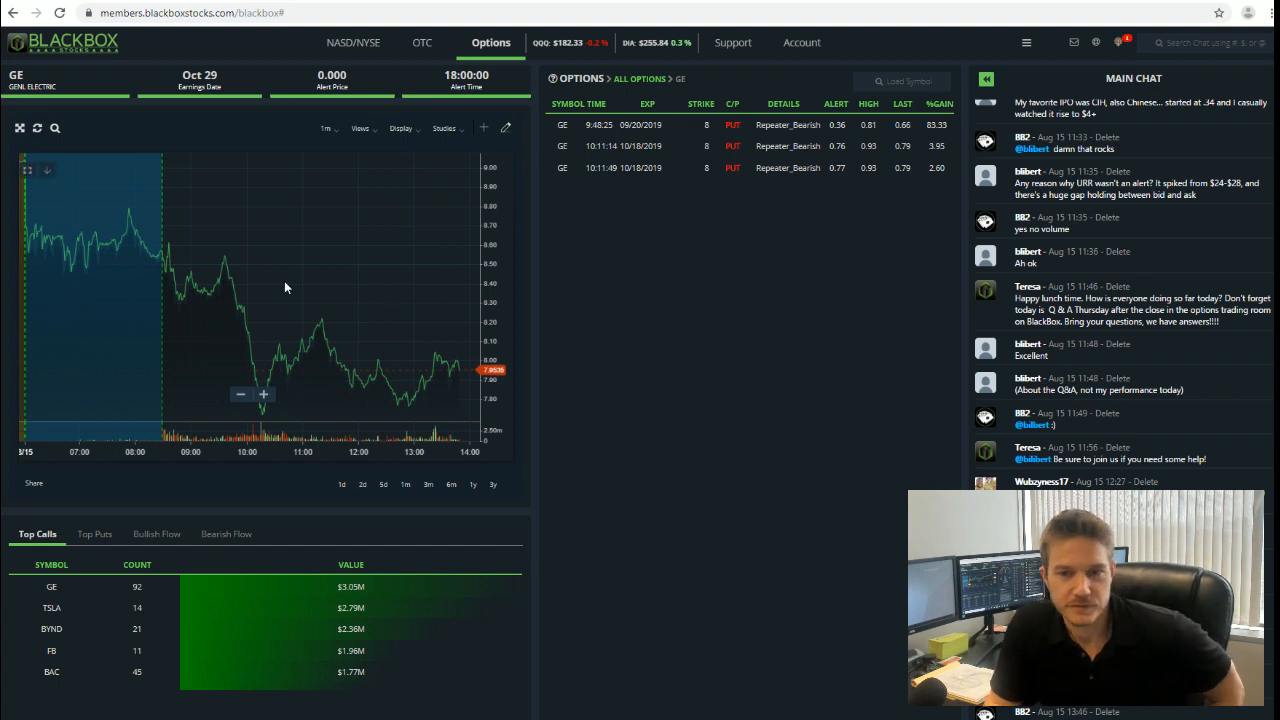
mouse_move(184, 298)
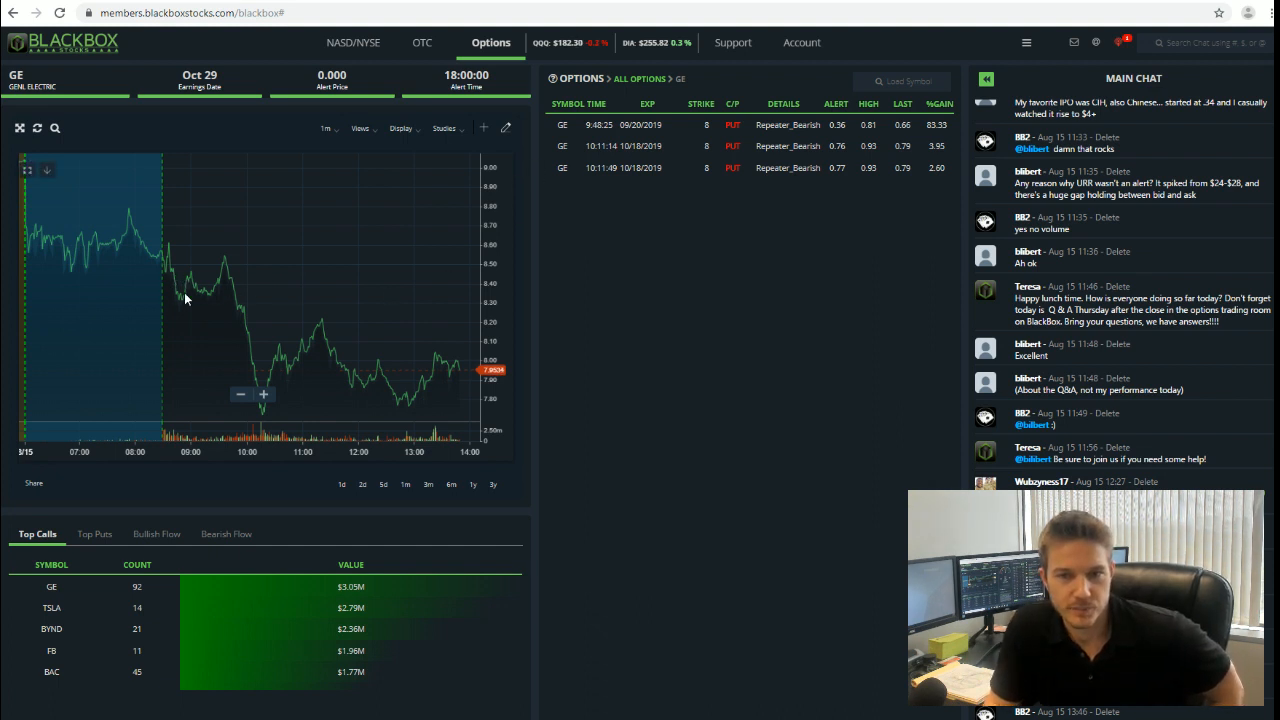
mouse_move(219, 278)
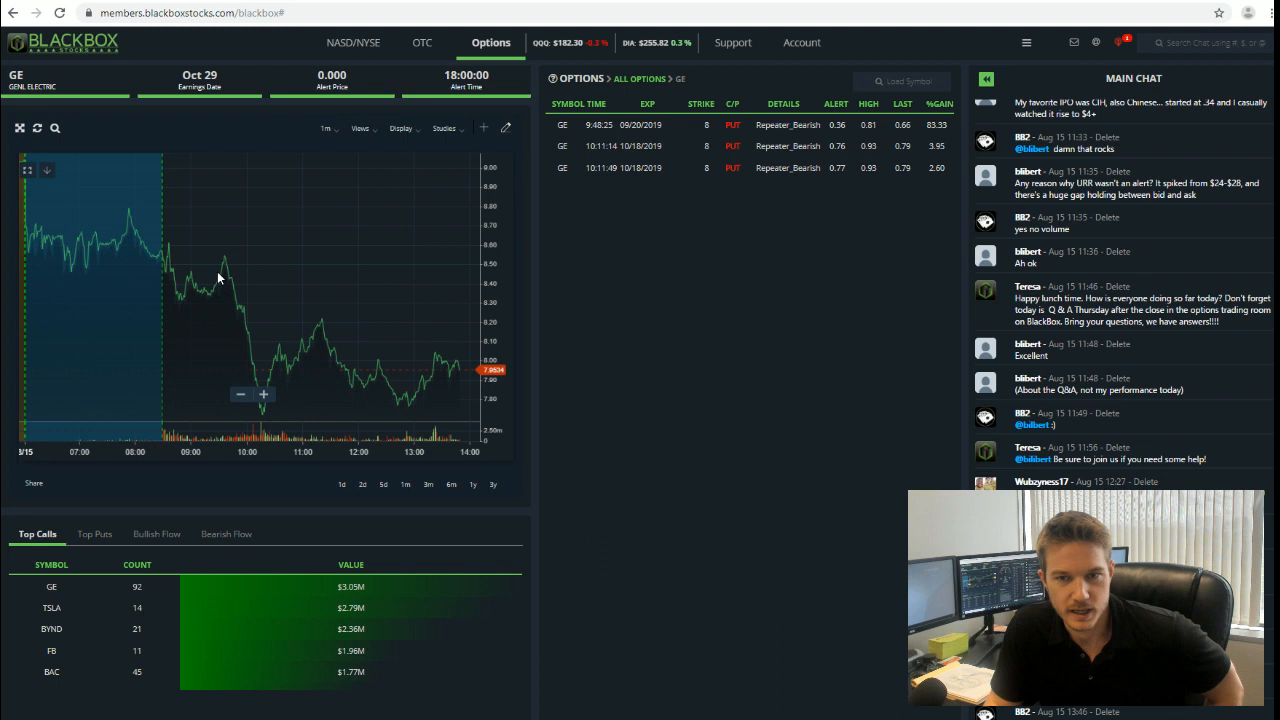
mouse_move(250, 344)
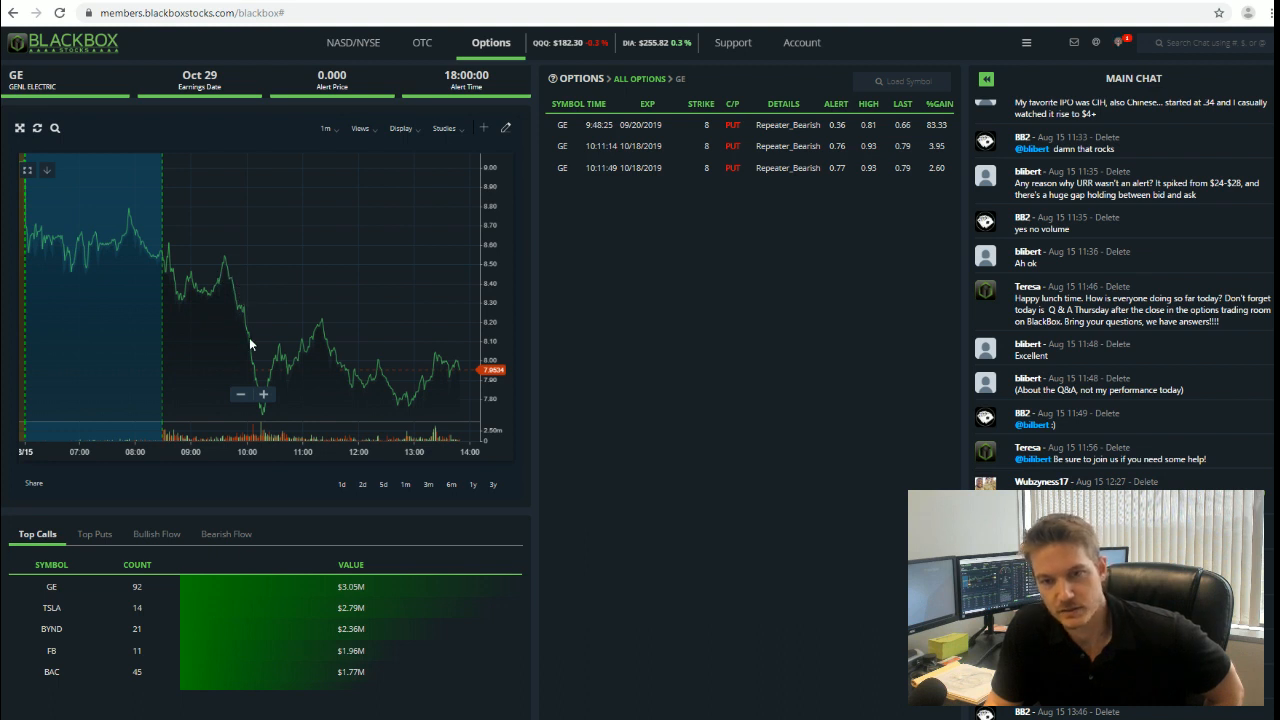
mouse_move(249, 382)
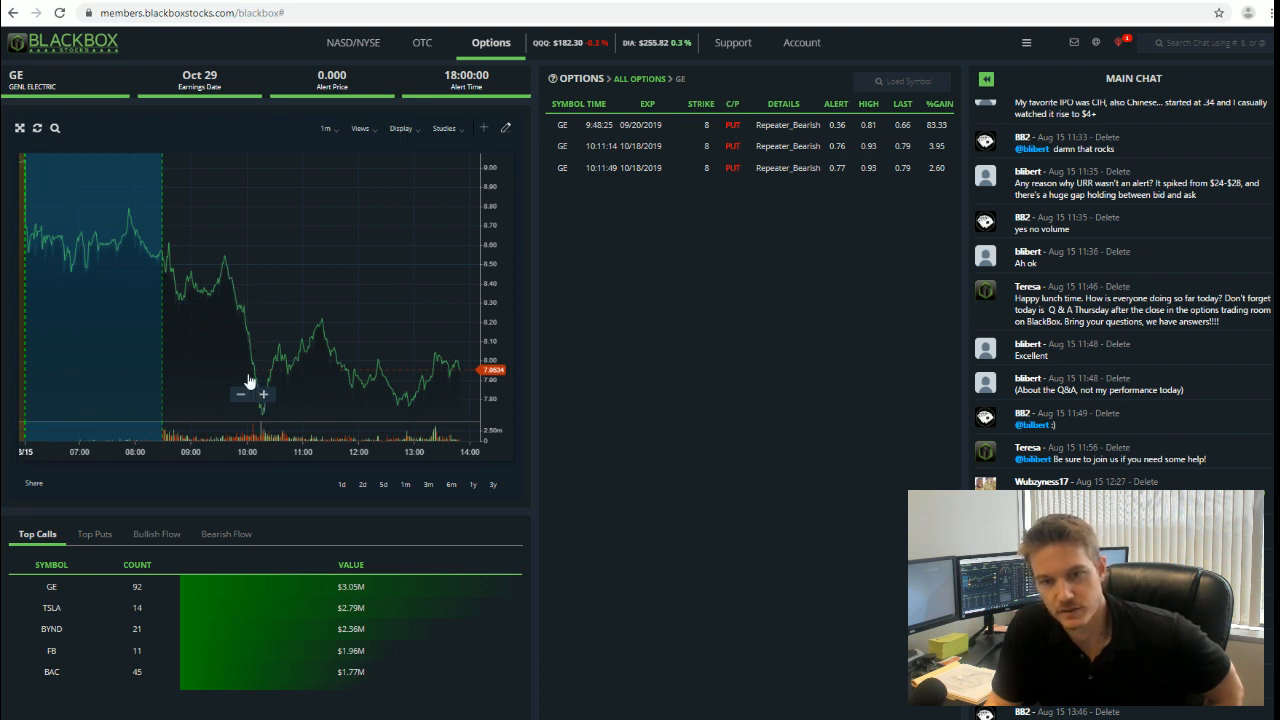
mouse_move(250, 320)
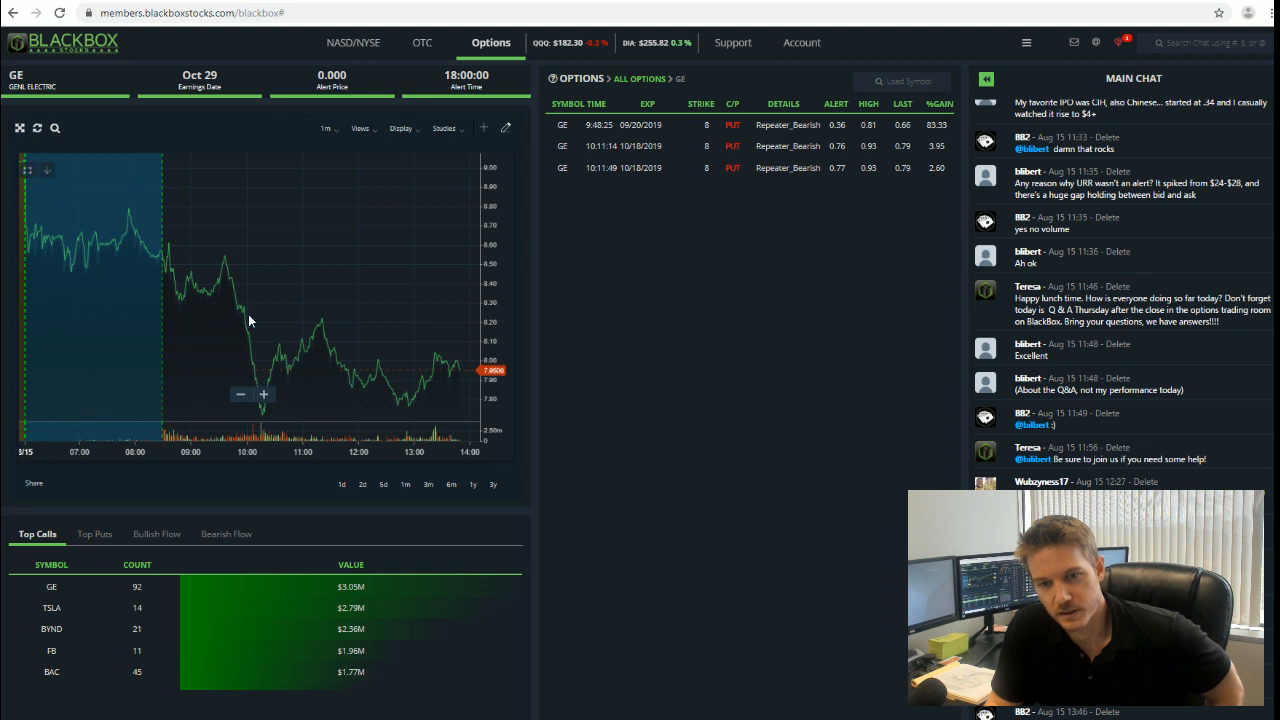
mouse_move(250, 370)
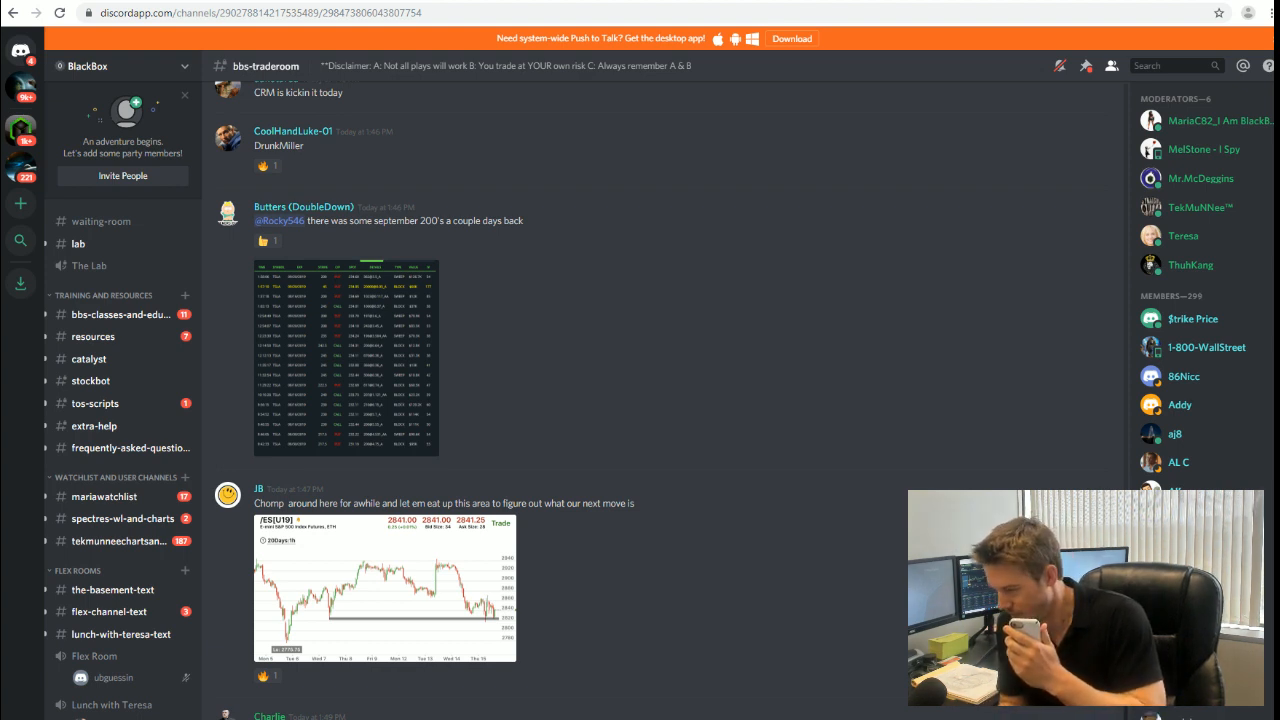
Scroll the #bbs-traderoom channel down to the member's $HUYA alert screenshot
scroll(down, 3)
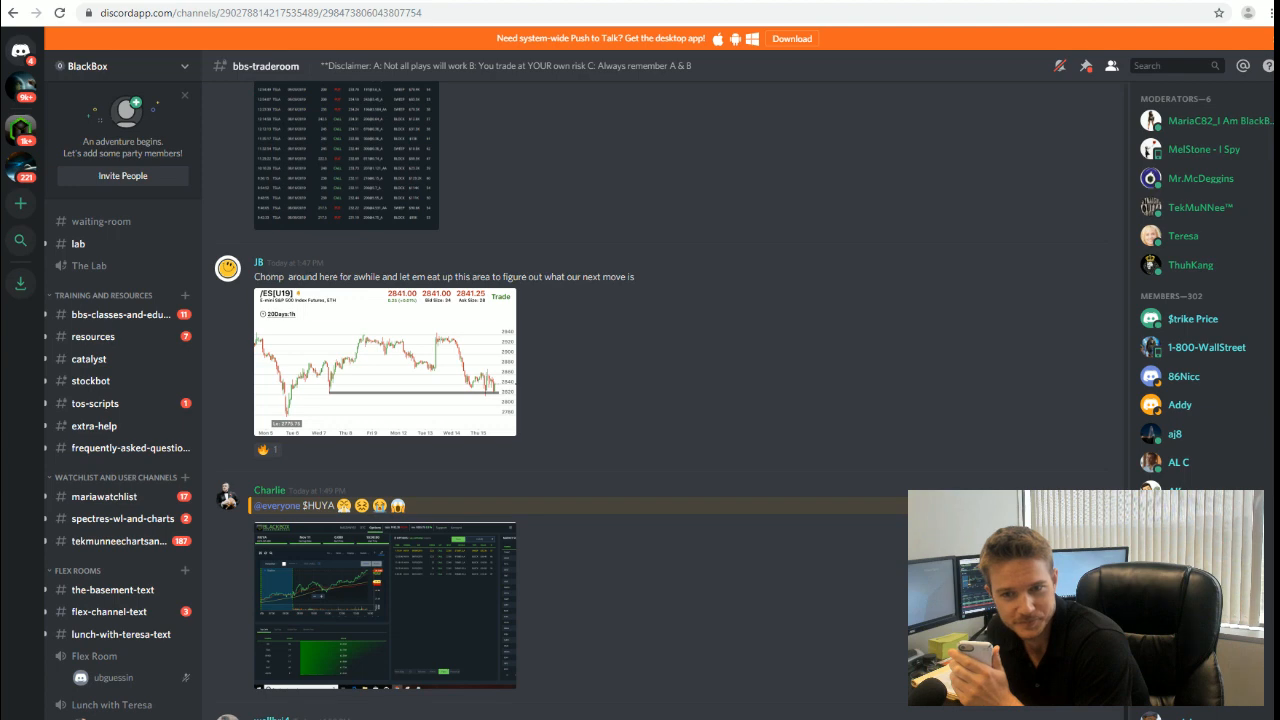
scroll(down, 3)
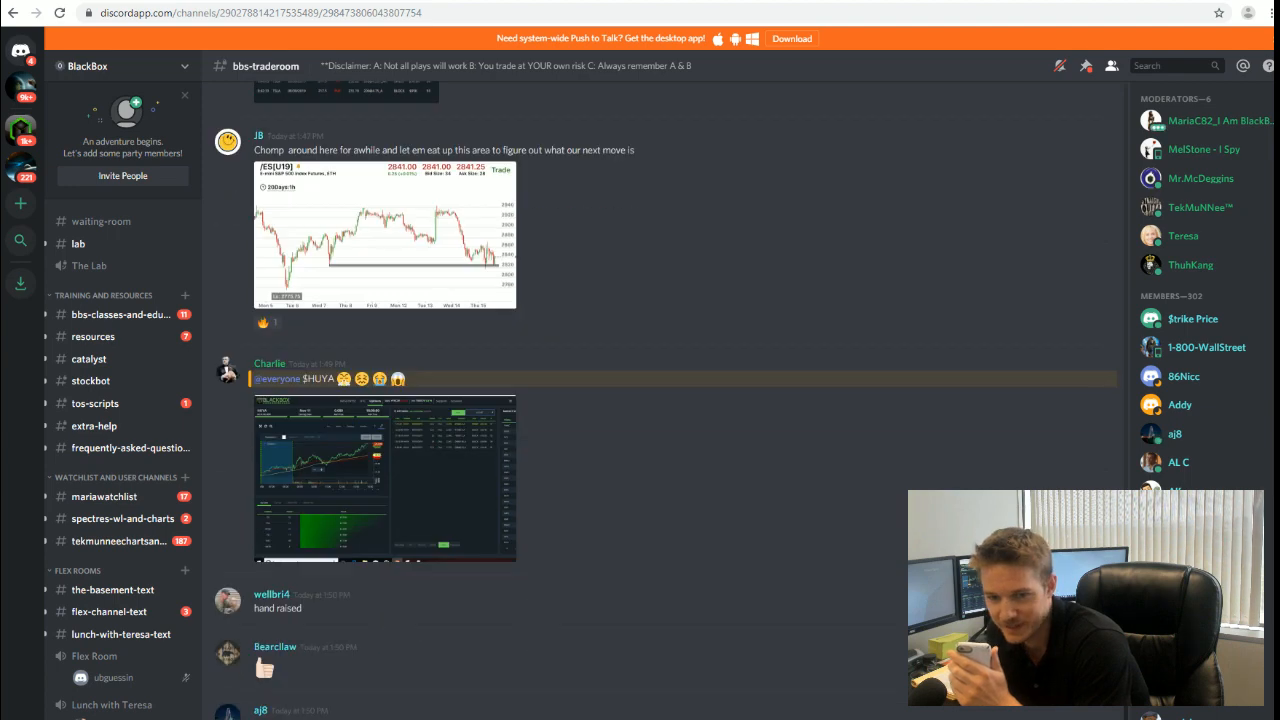
scroll(down, 3)
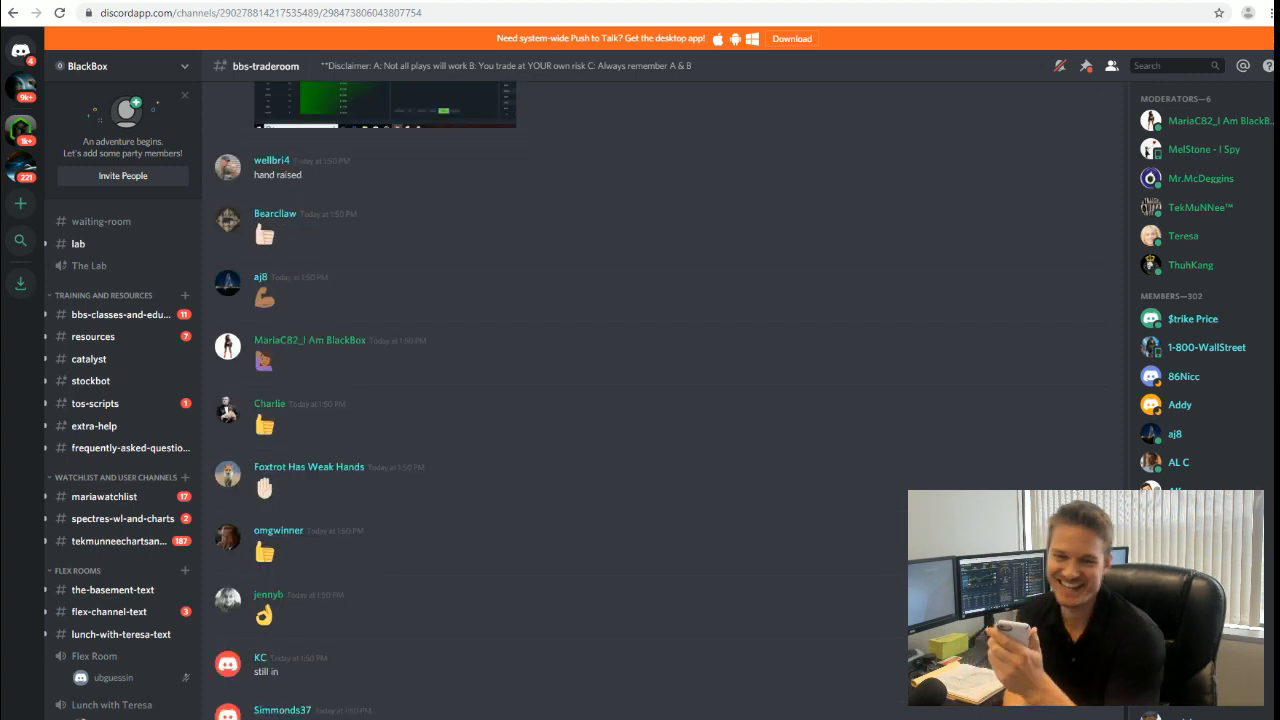
scroll(up, 3)
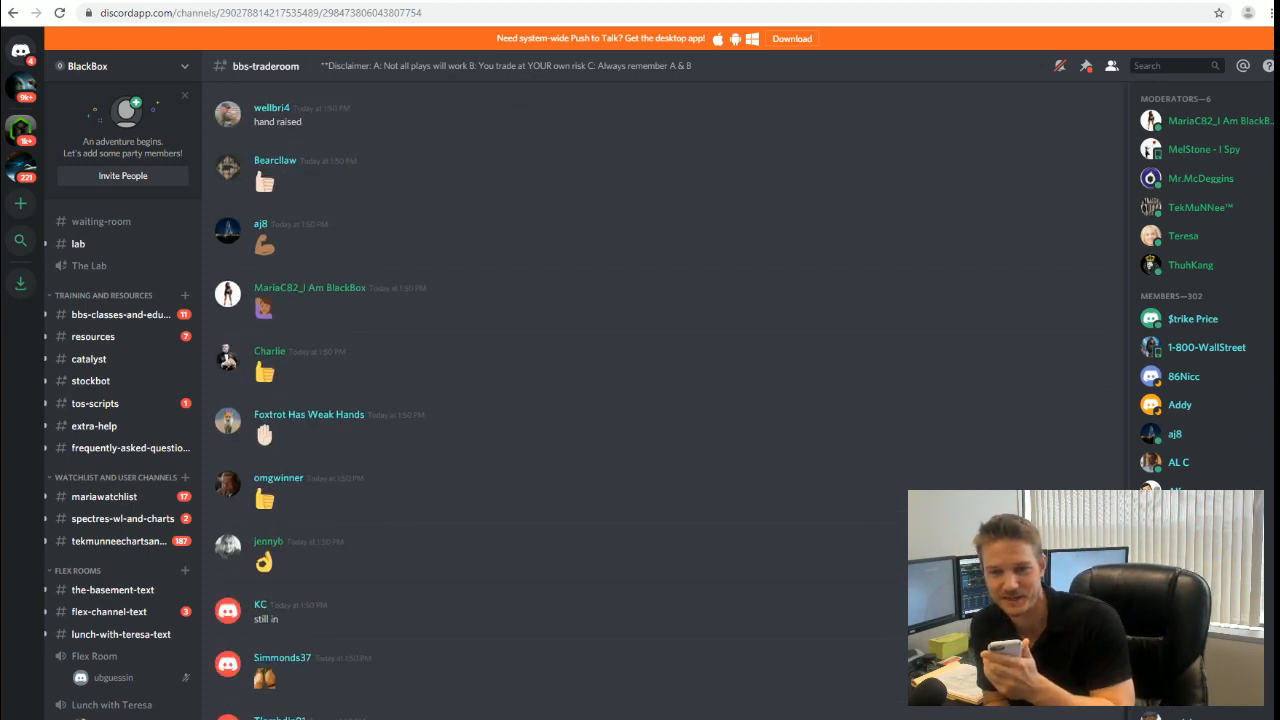
scroll(down, 3)
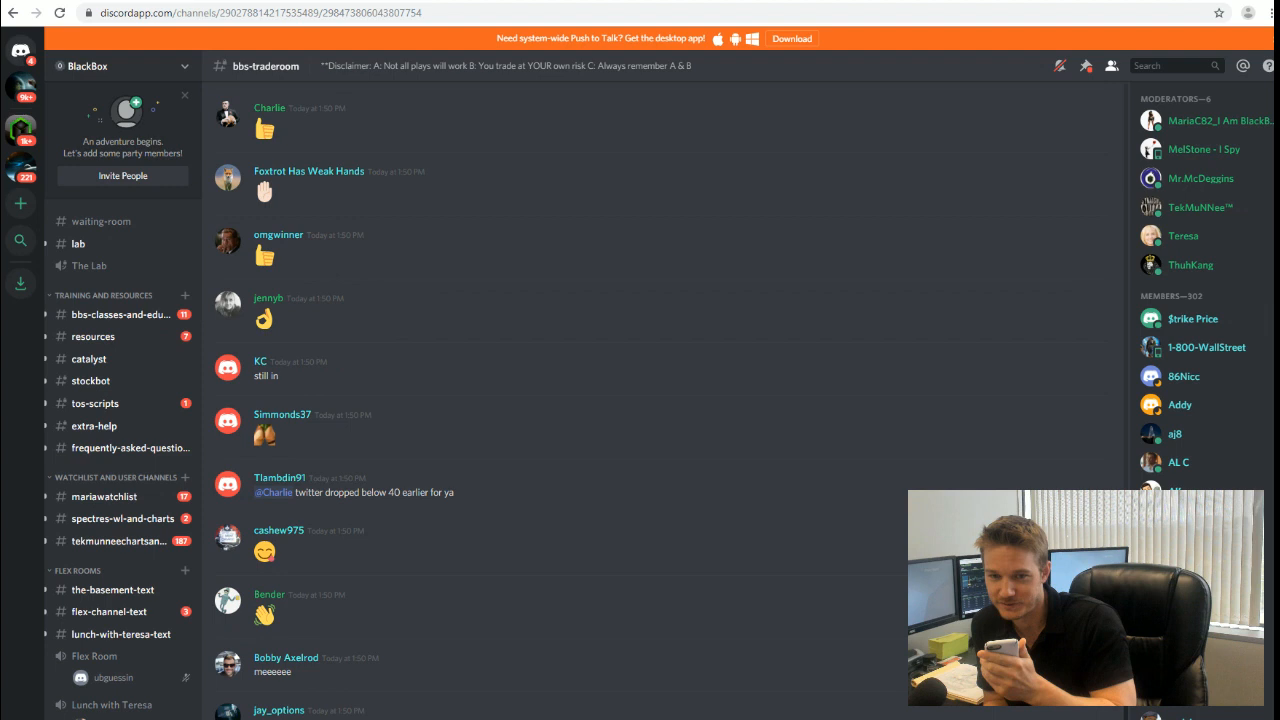
scroll(down, 3)
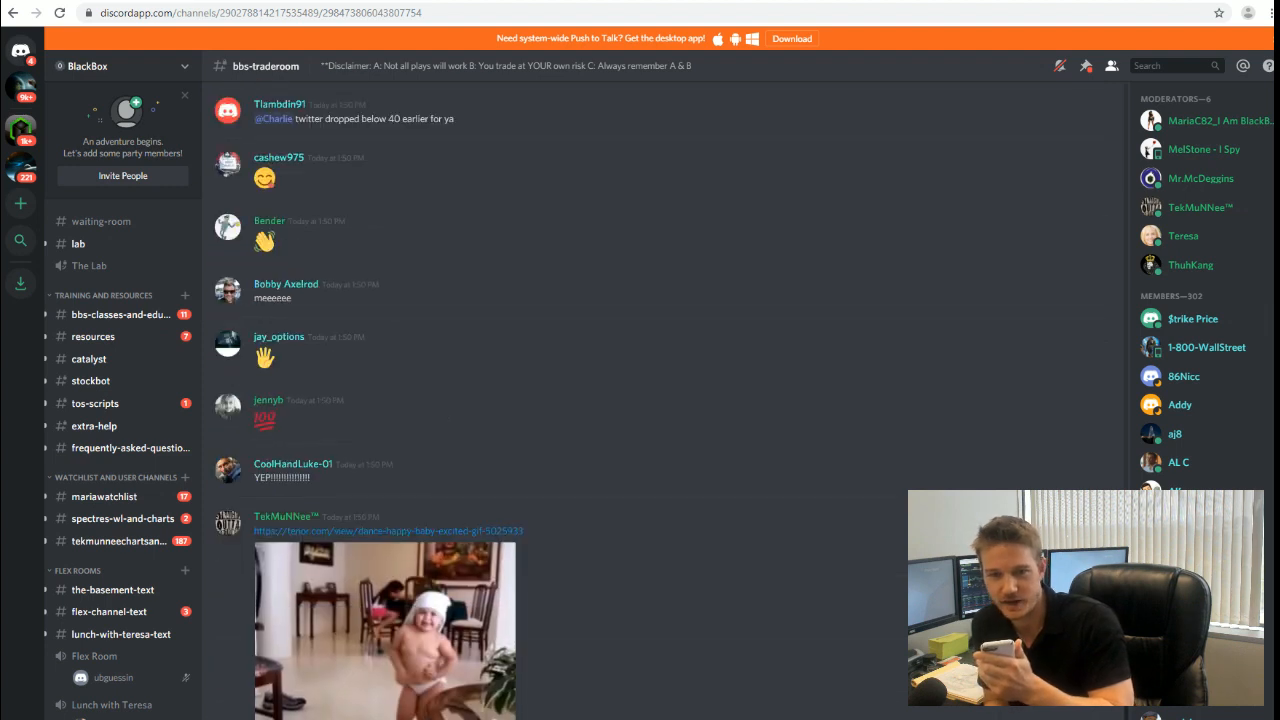
scroll(down, 3)
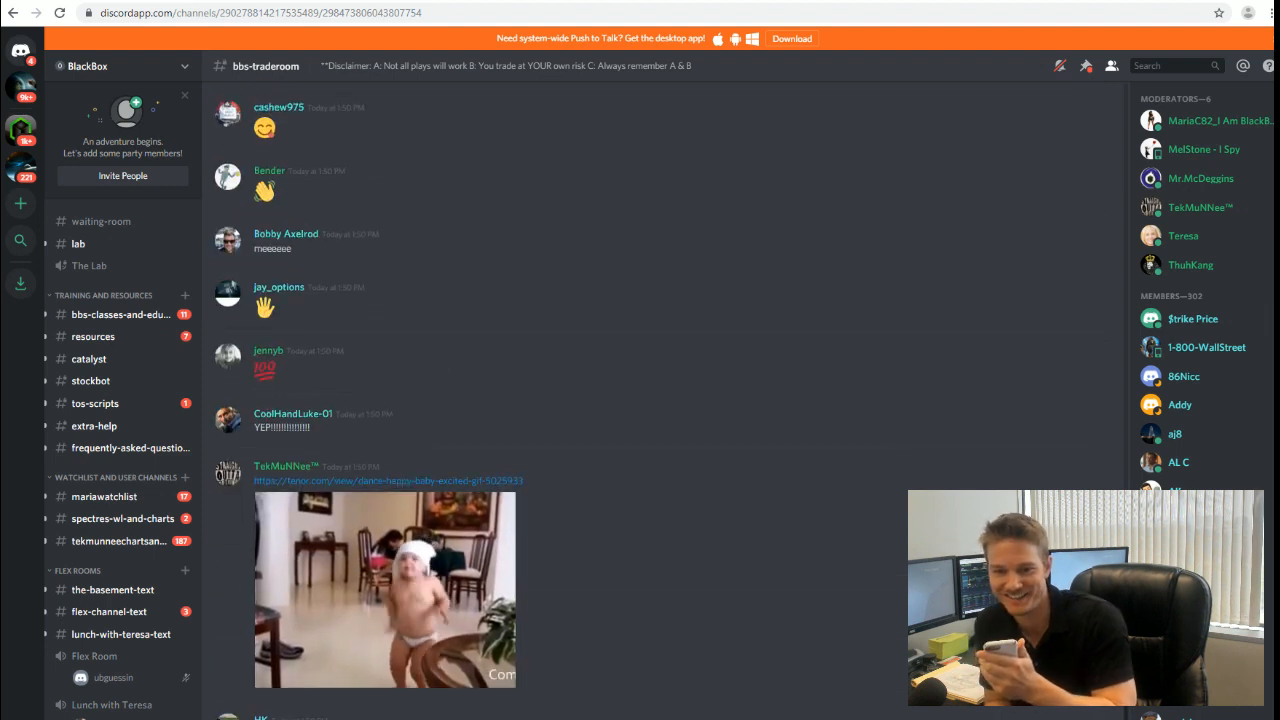
scroll(down, 3)
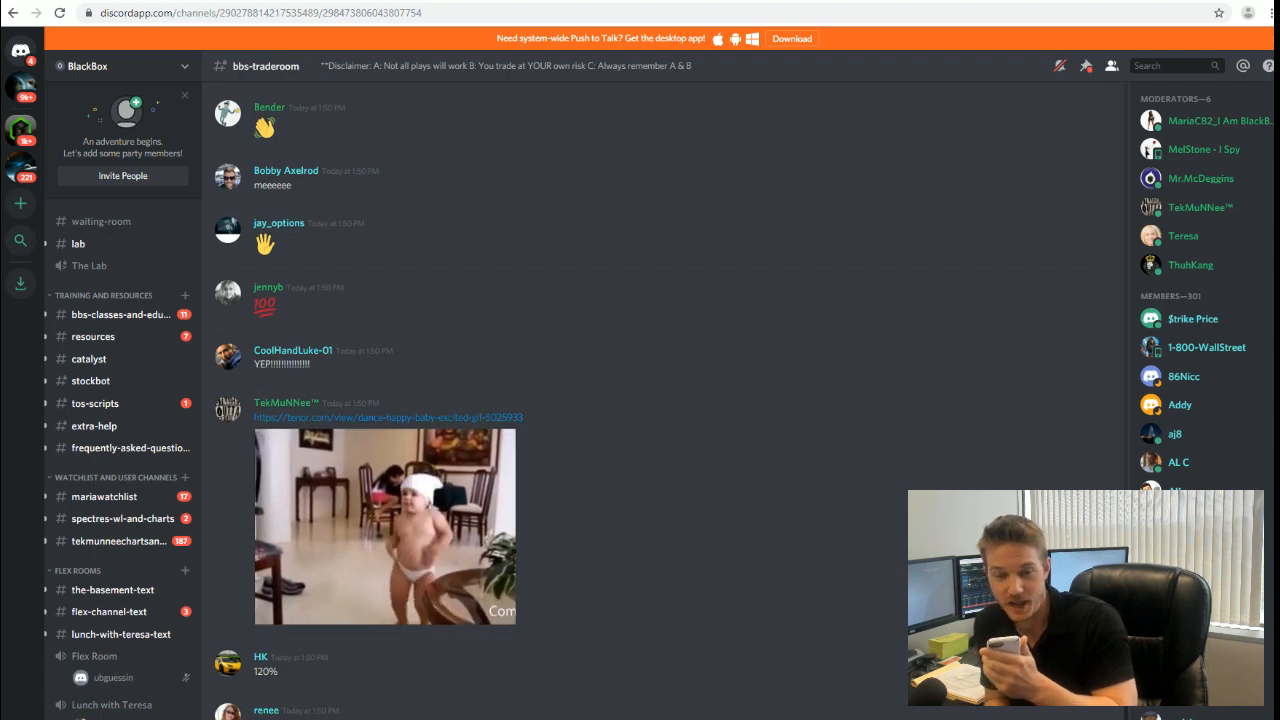
scroll(down, 3)
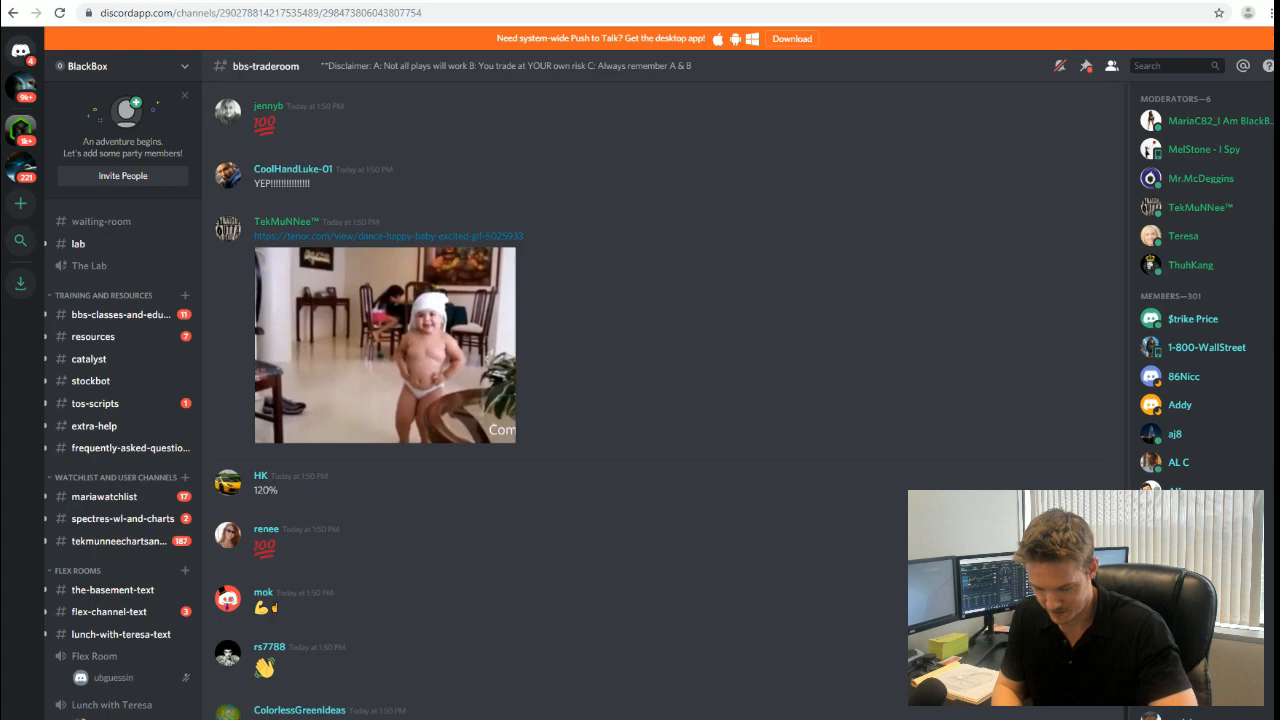
scroll(down, 3)
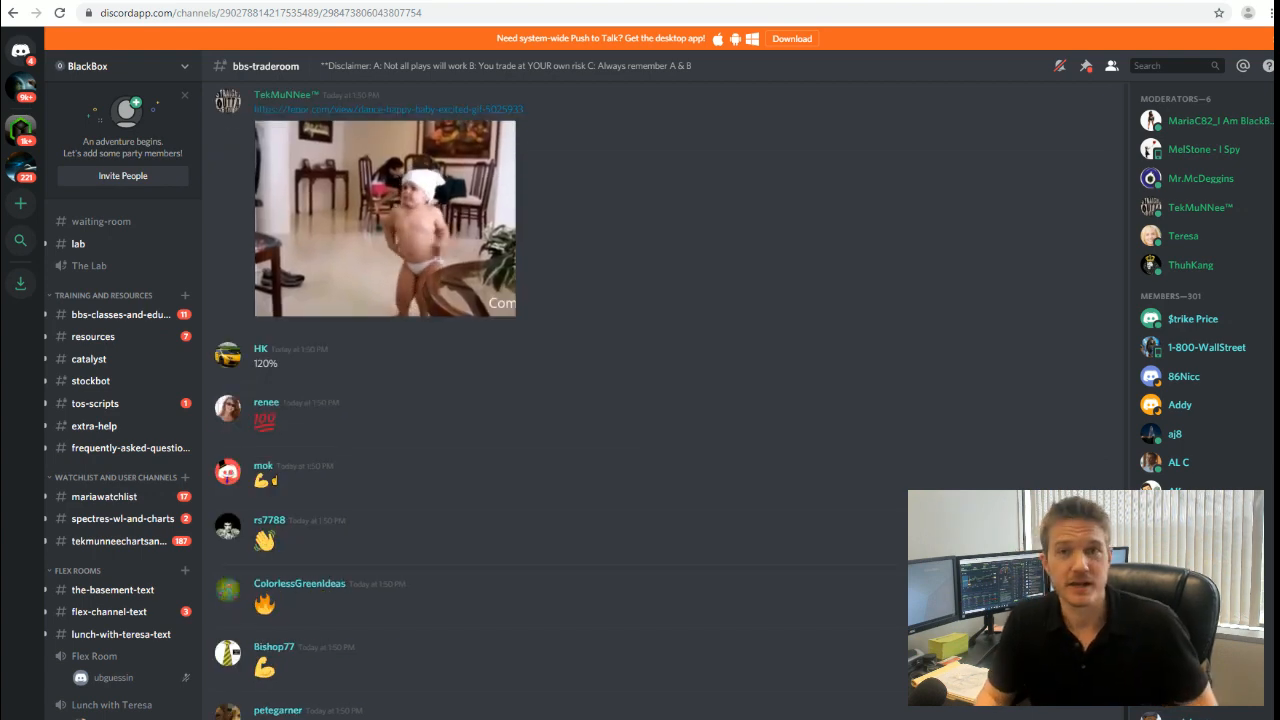
scroll(down, 3)
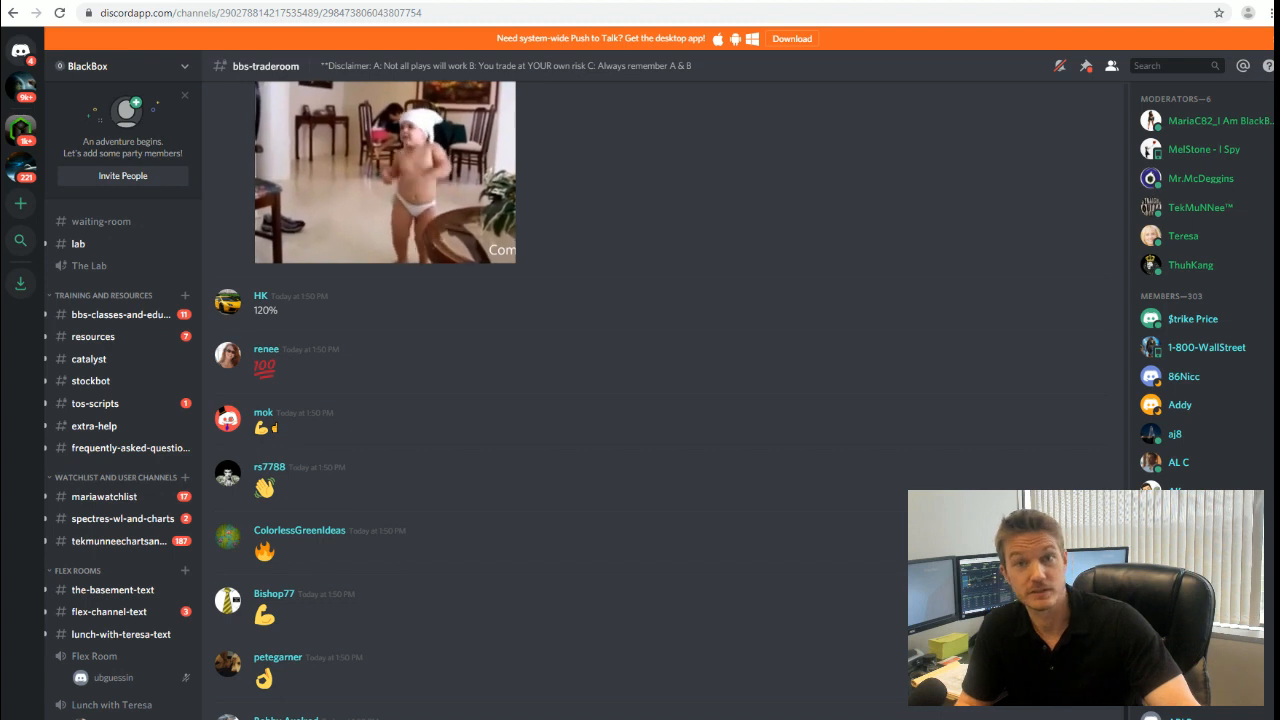
scroll(down, 3)
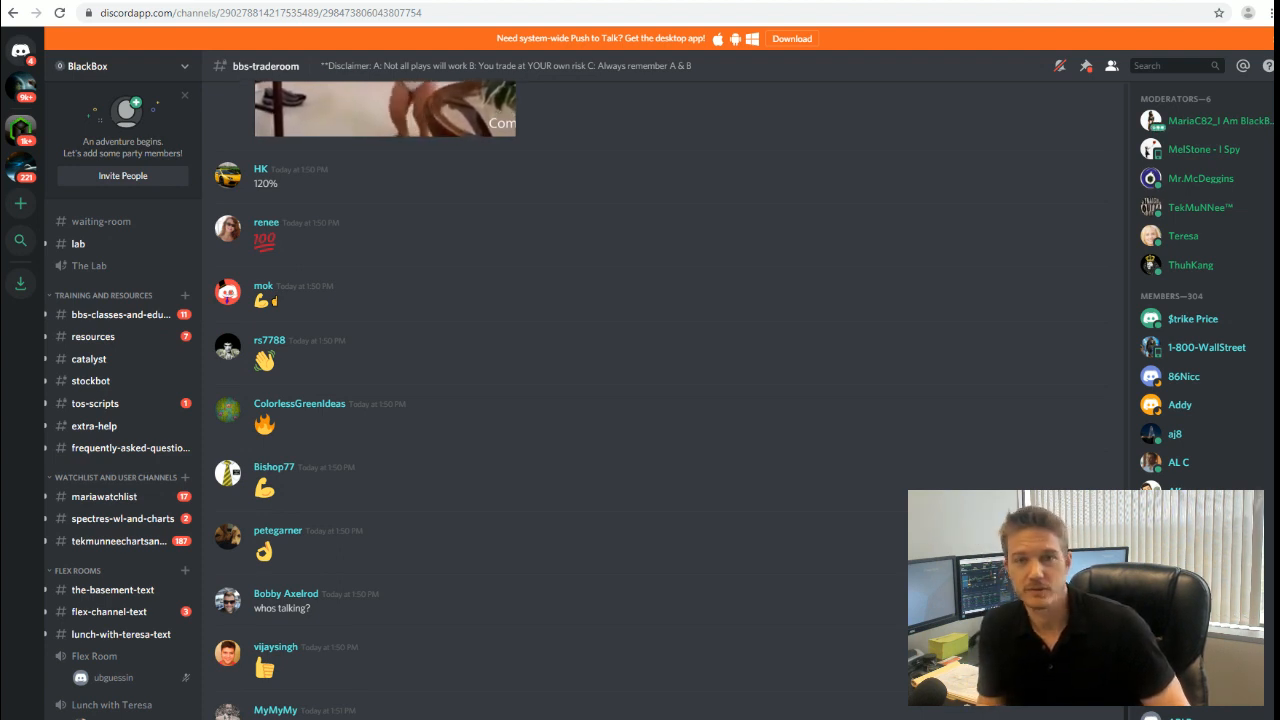
scroll(down, 3)
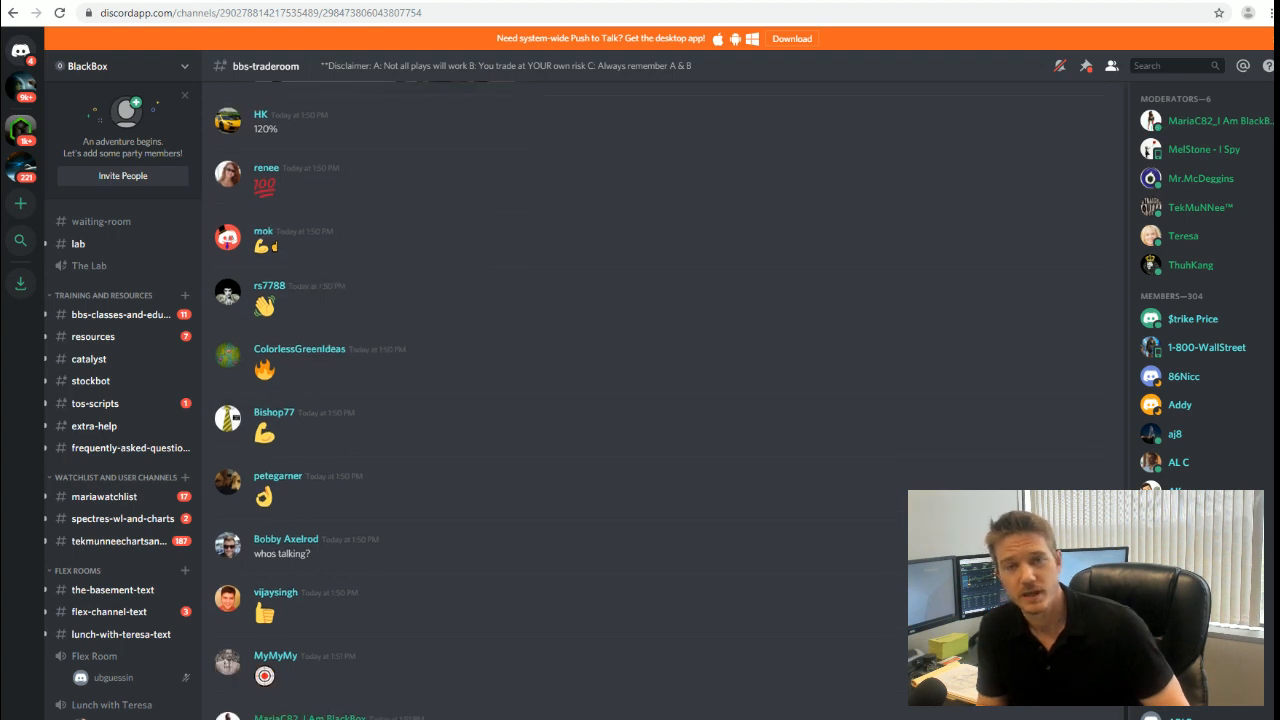
scroll(down, 3)
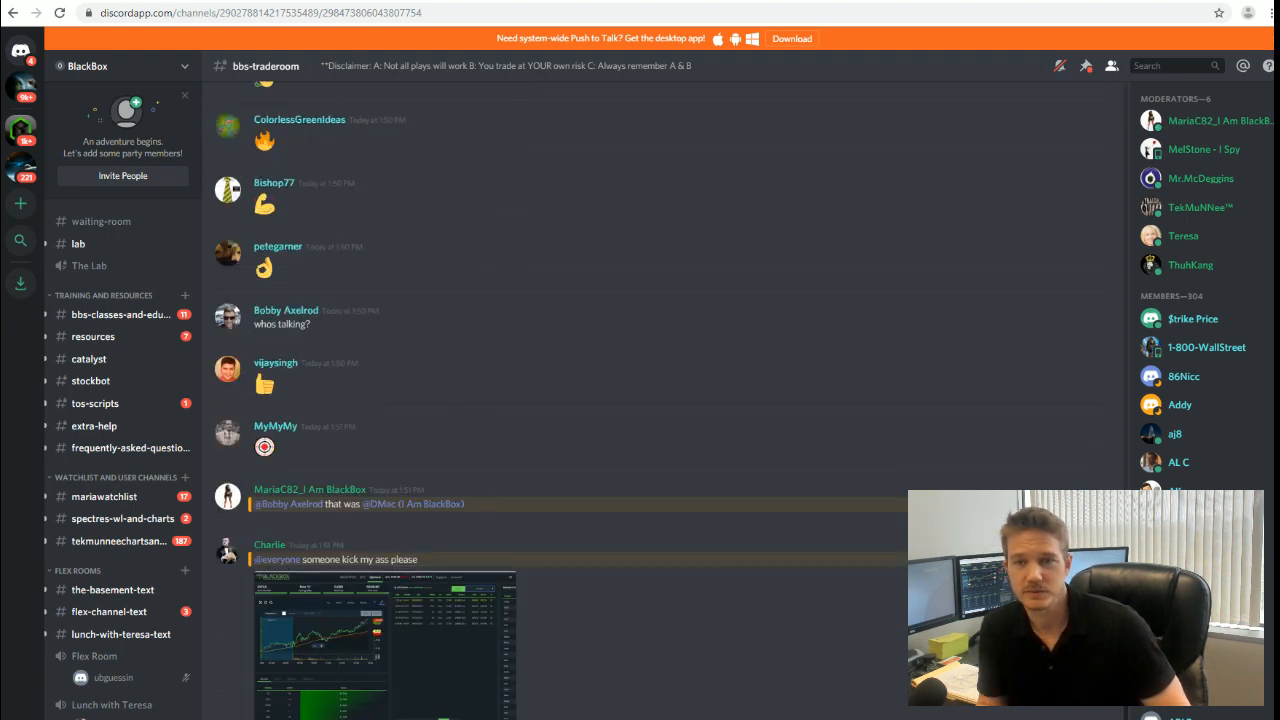
scroll(down, 3)
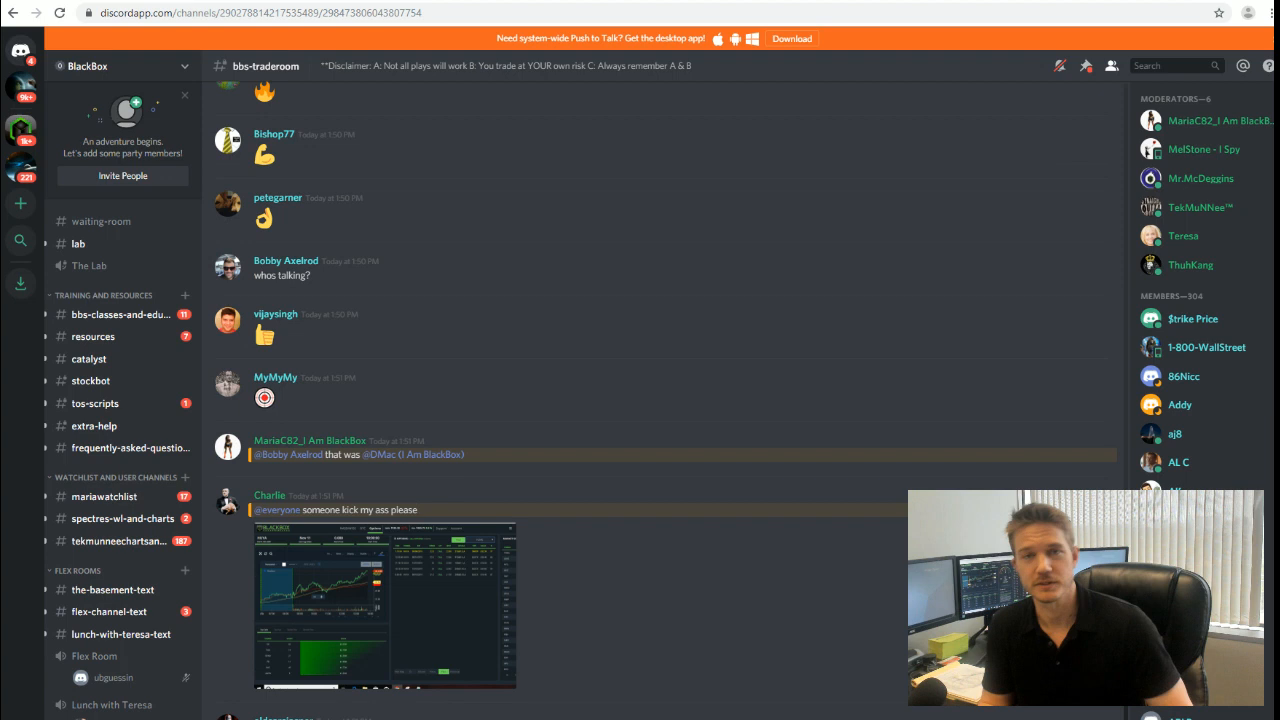